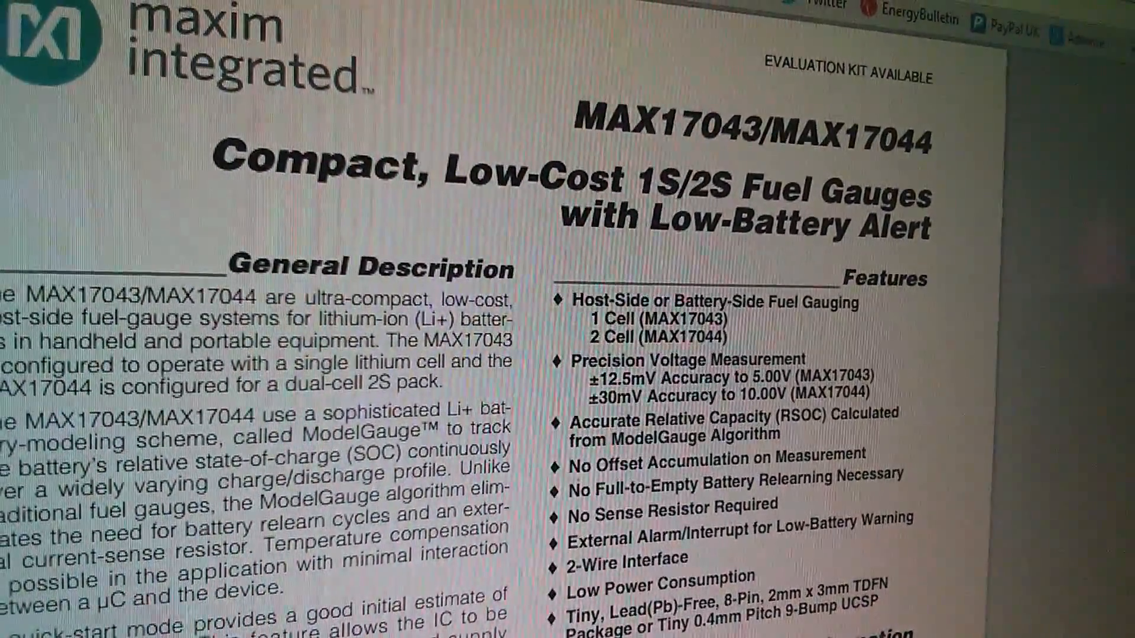
{"action": "scroll", "scroll_direction": "down", "scroll_amount": 3}
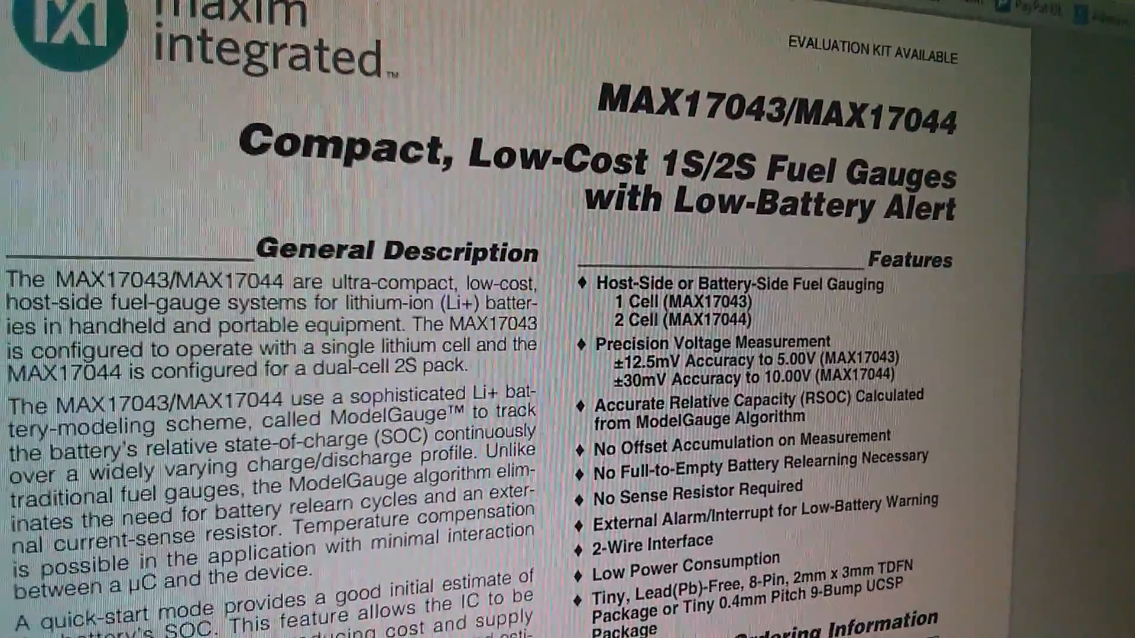
{"action": "scroll", "scroll_direction": "down", "scroll_amount": 3}
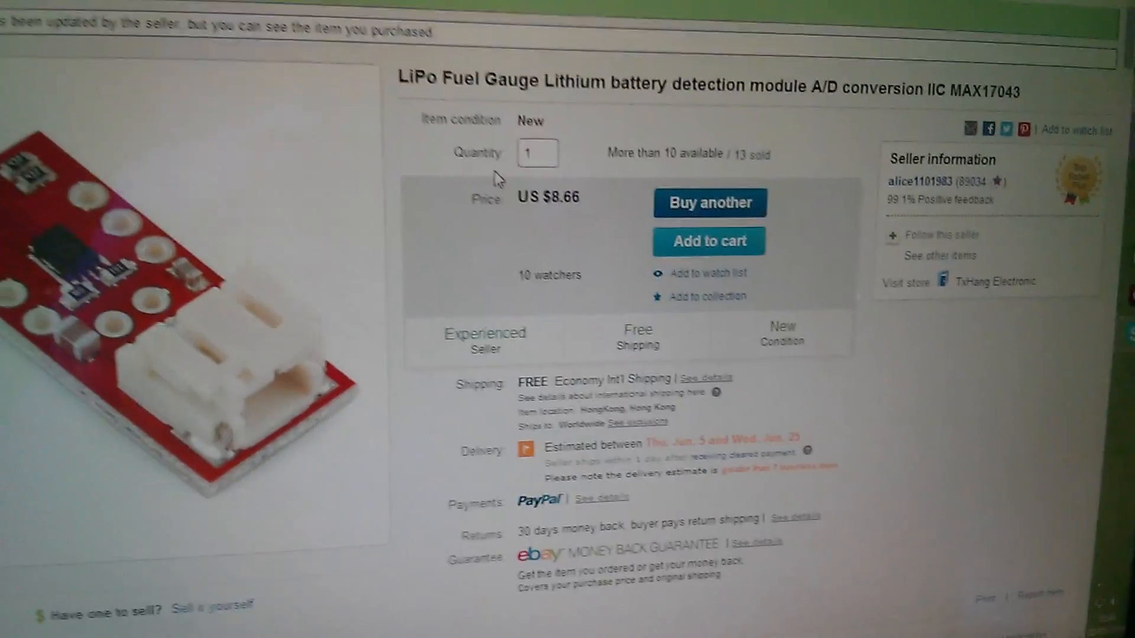
{"action": "scroll", "scroll_direction": "down", "scroll_amount": 3}
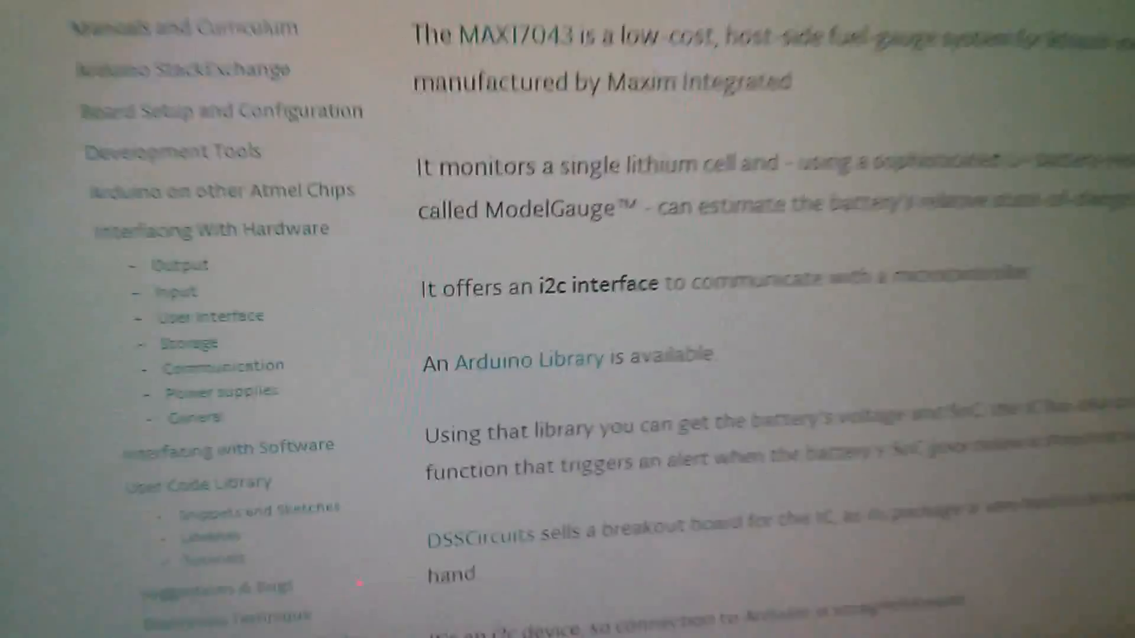
{"action": "scroll", "scroll_direction": "down", "scroll_amount": 3}
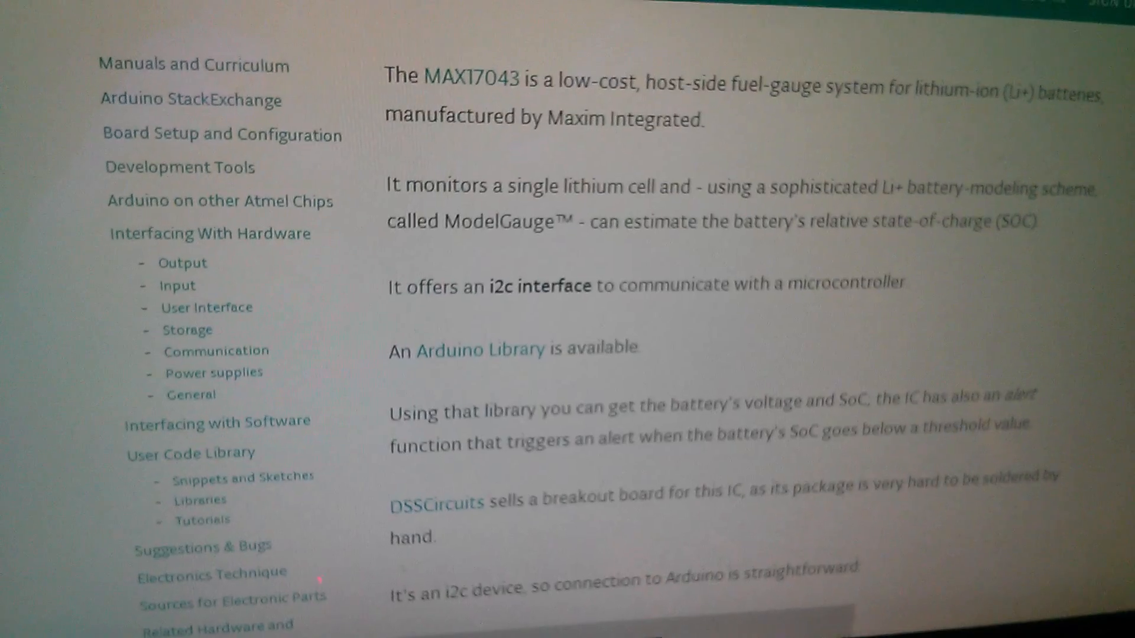